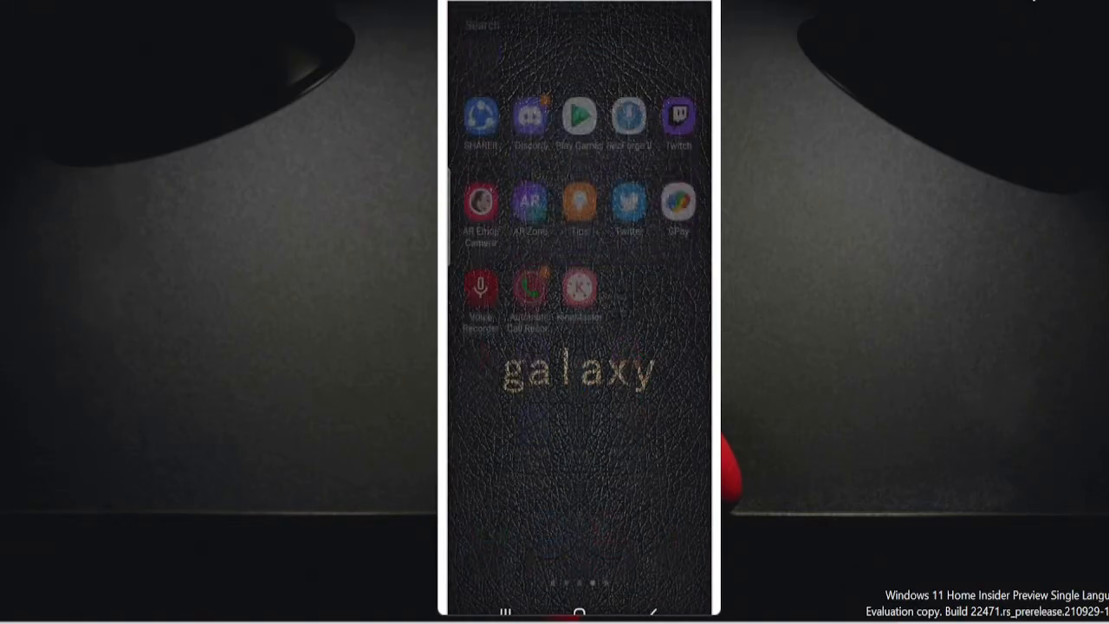
# Launch Twitch, open Community Guidelines from Account Settings, and follow the logo to the web homepage
pyautogui.click(679, 112)
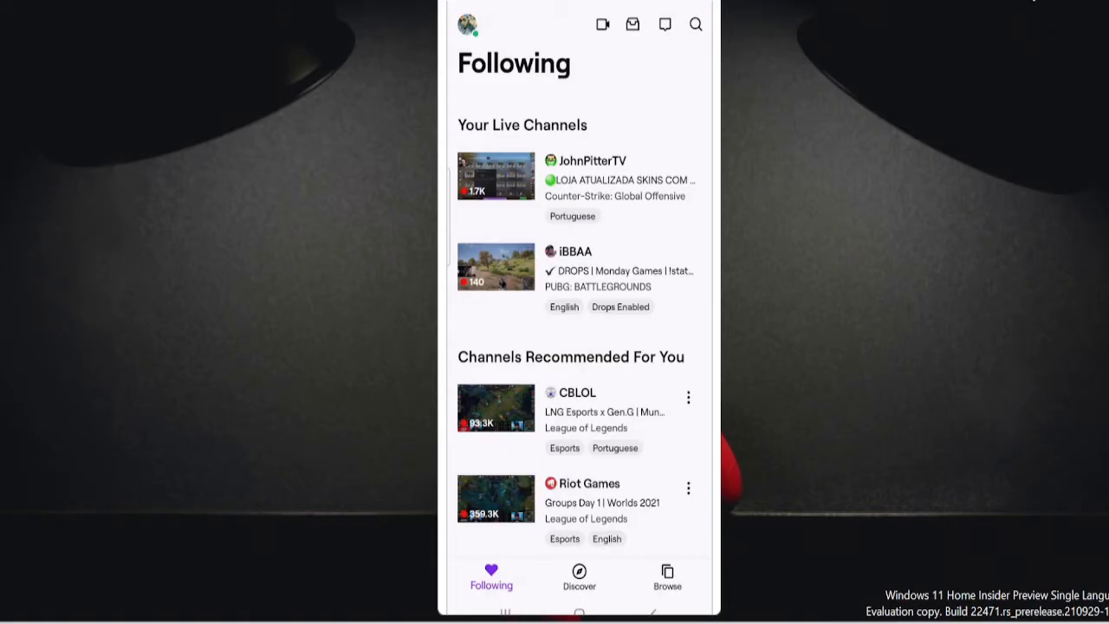
pyautogui.click(468, 24)
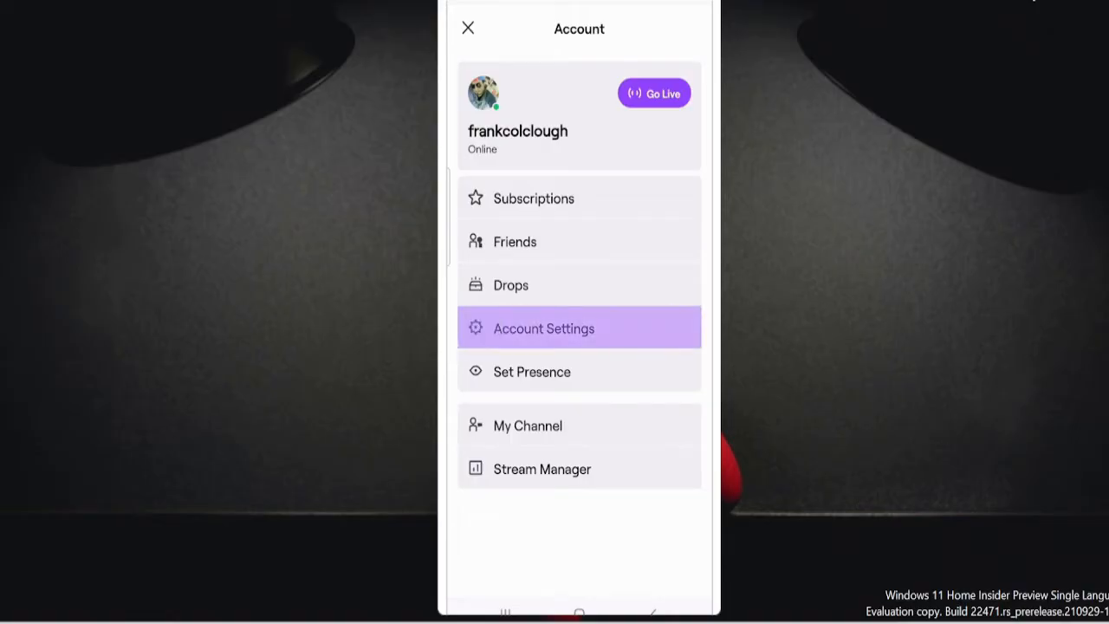
pyautogui.click(545, 327)
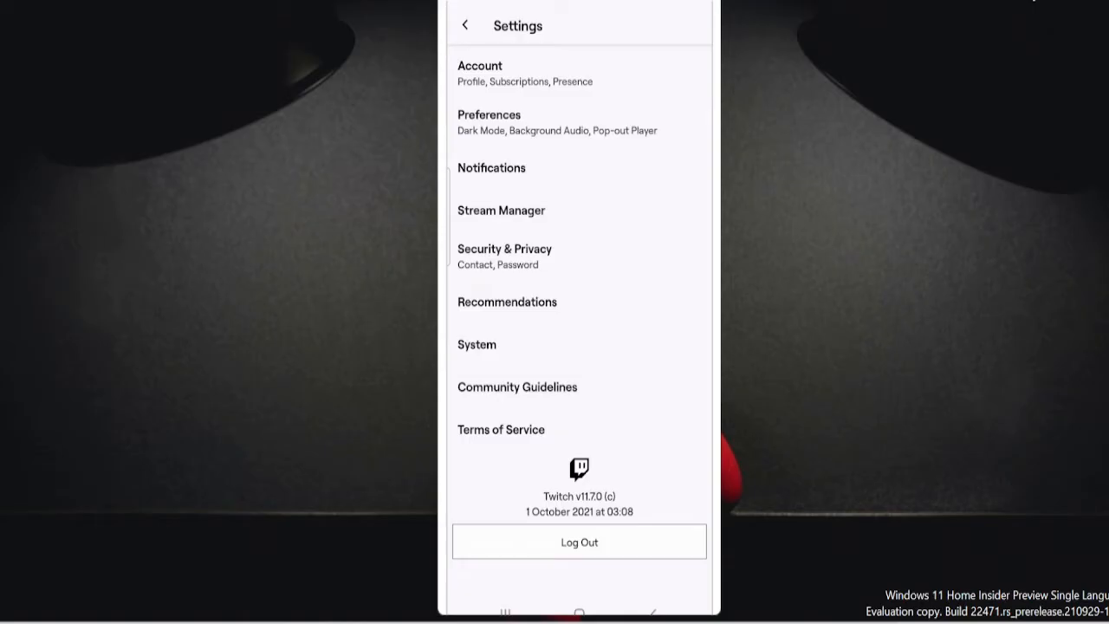
pyautogui.click(517, 386)
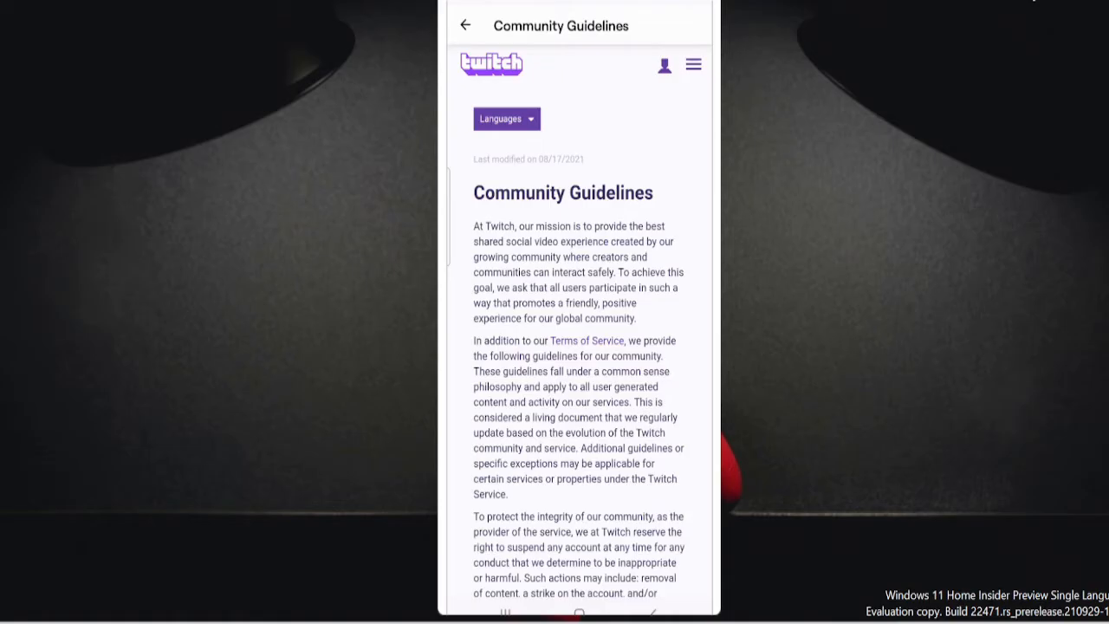
pyautogui.click(692, 64)
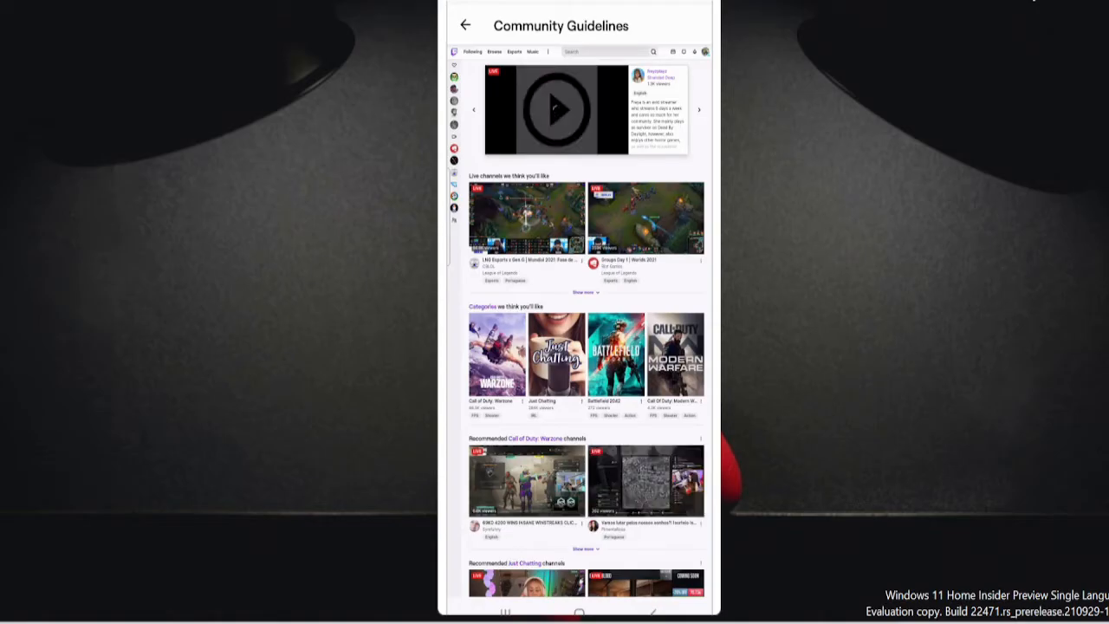
# Open the Creator Dashboard from the account menu and navigate to Content > Clips
pyautogui.click(557, 108)
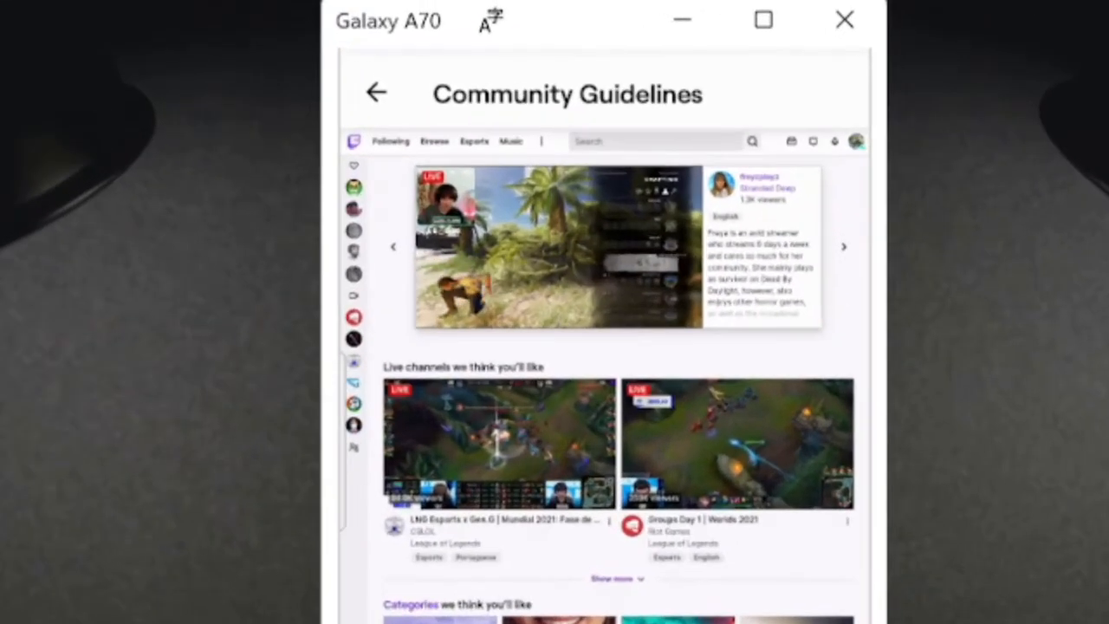
pyautogui.click(856, 141)
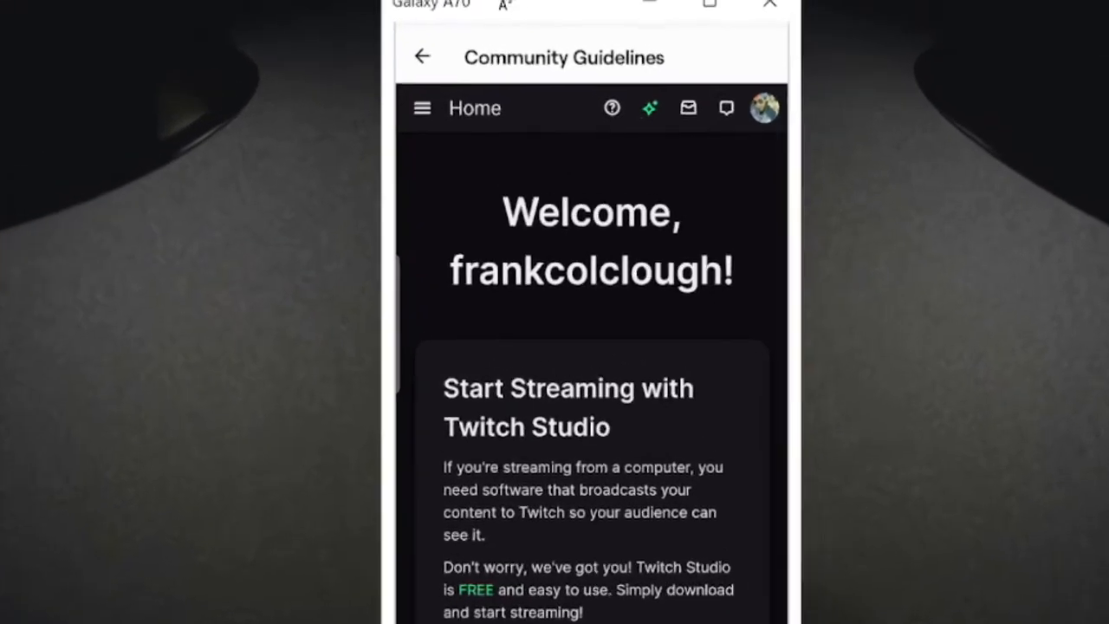
pyautogui.click(422, 108)
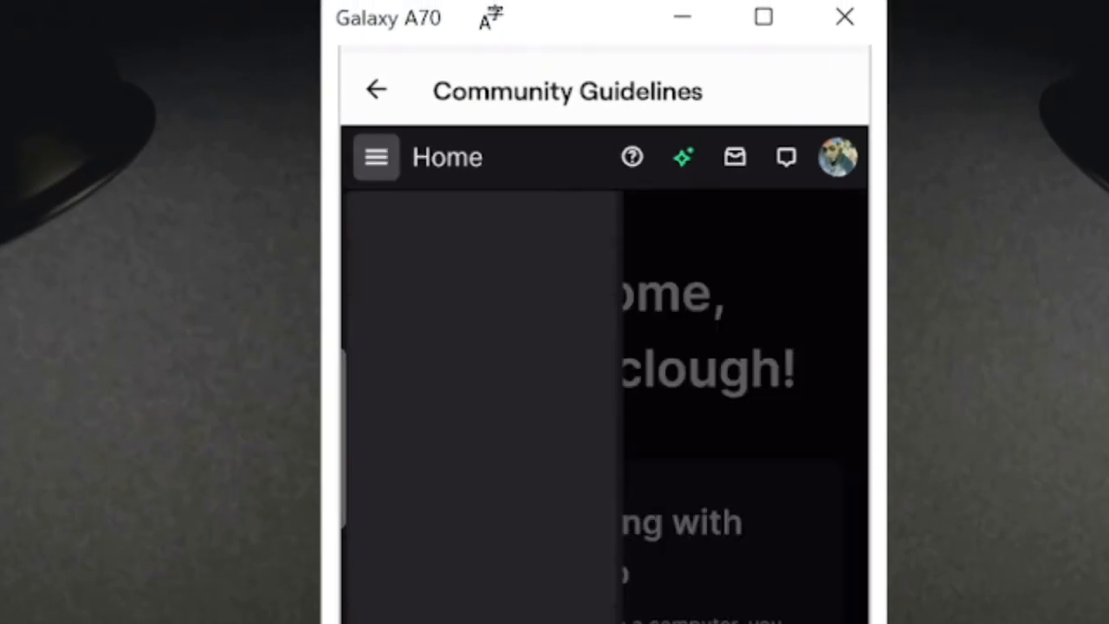
pyautogui.click(376, 156)
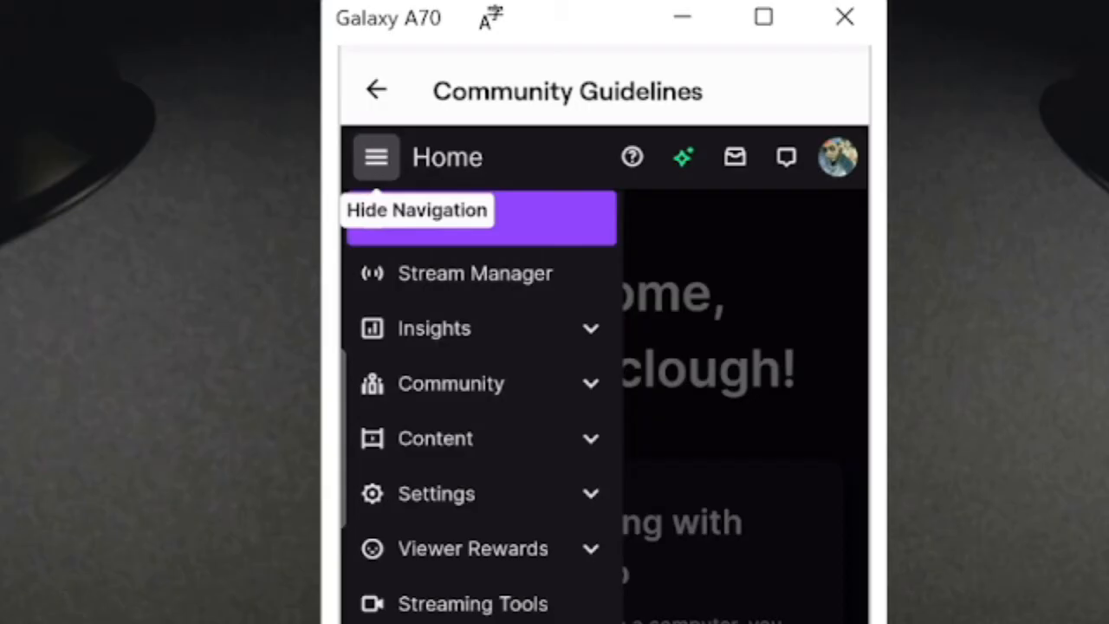
pyautogui.click(435, 437)
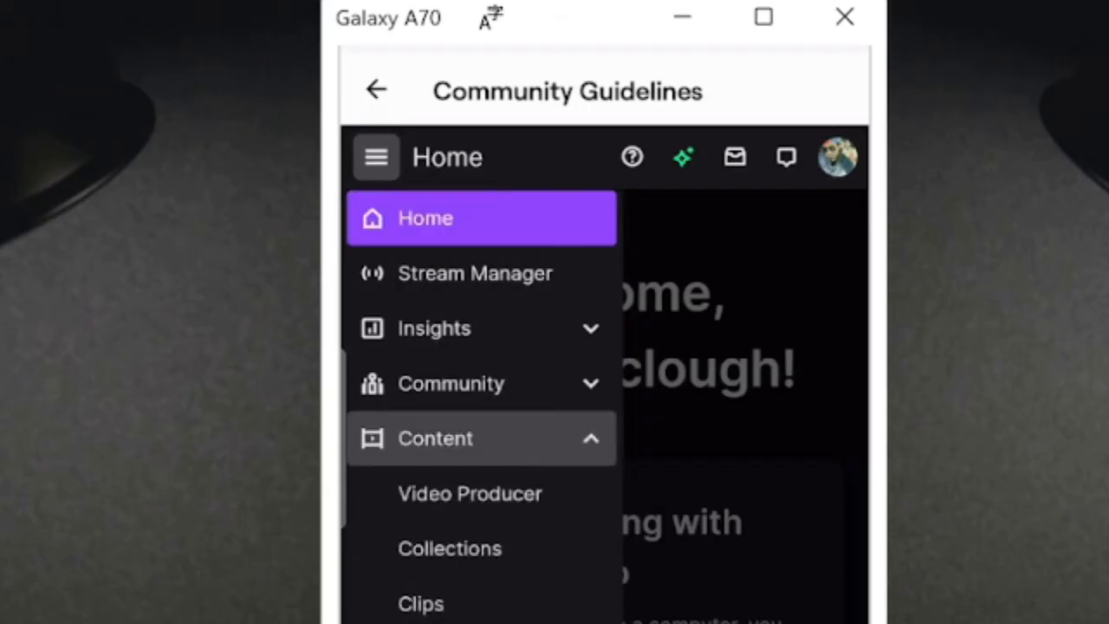
pyautogui.moveTo(421, 603)
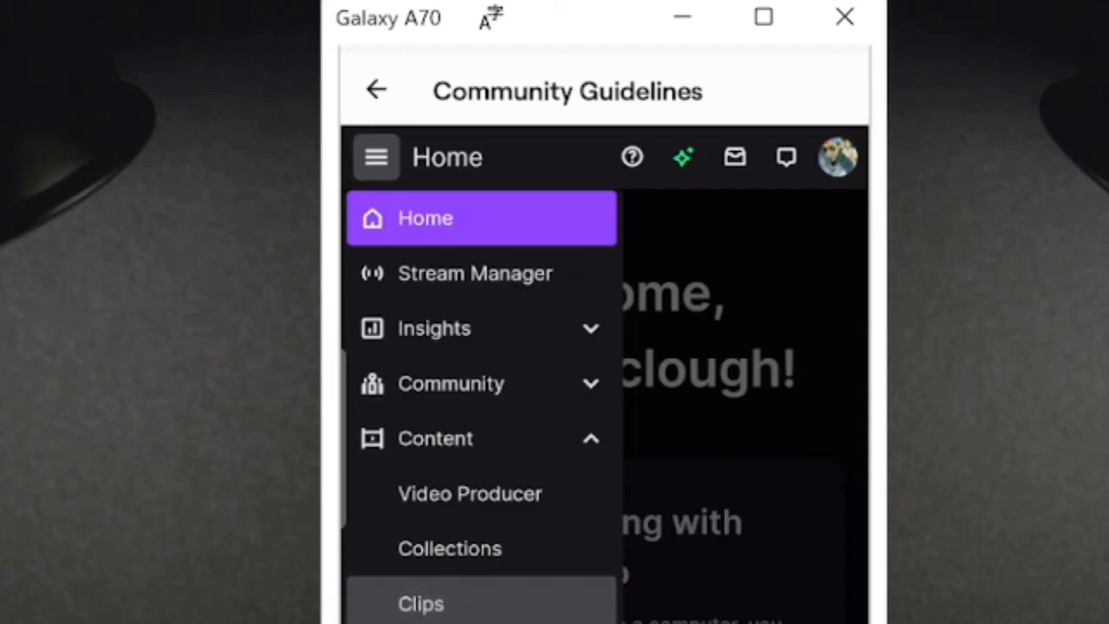
pyautogui.click(421, 603)
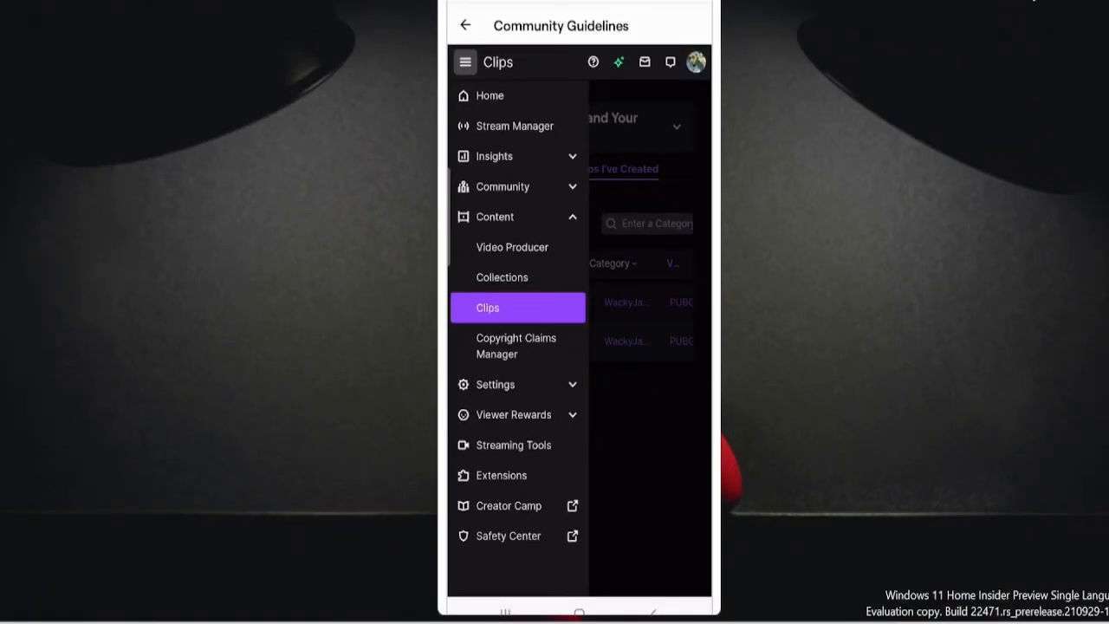
# Hide the navigation and switch between clip tabs to show Clips I've Created with two PUBG clips
pyautogui.click(465, 61)
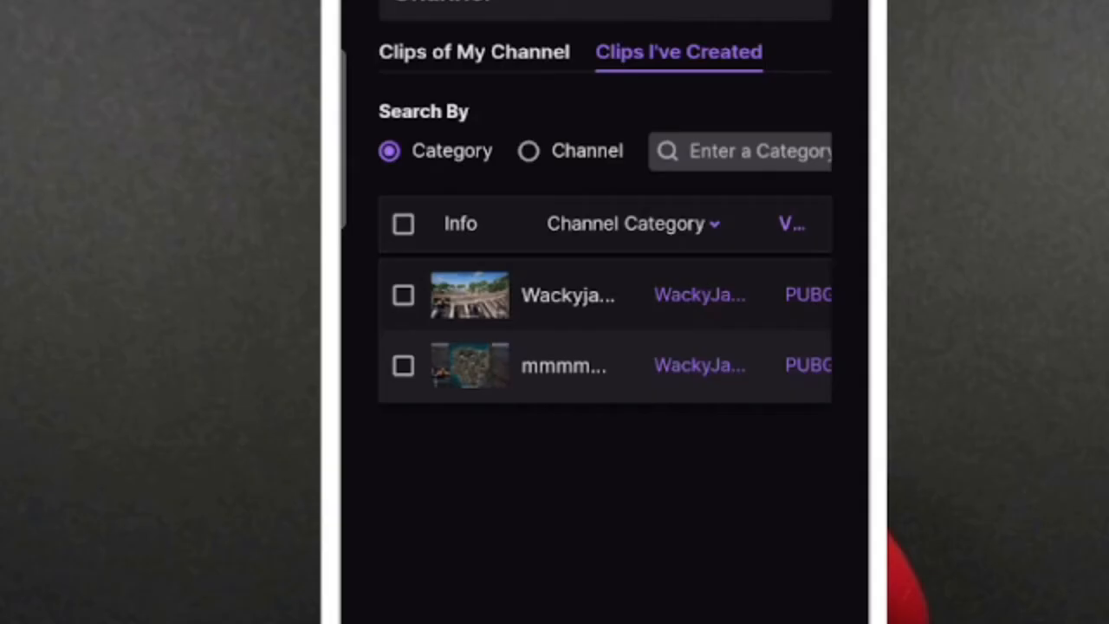
pyautogui.click(475, 51)
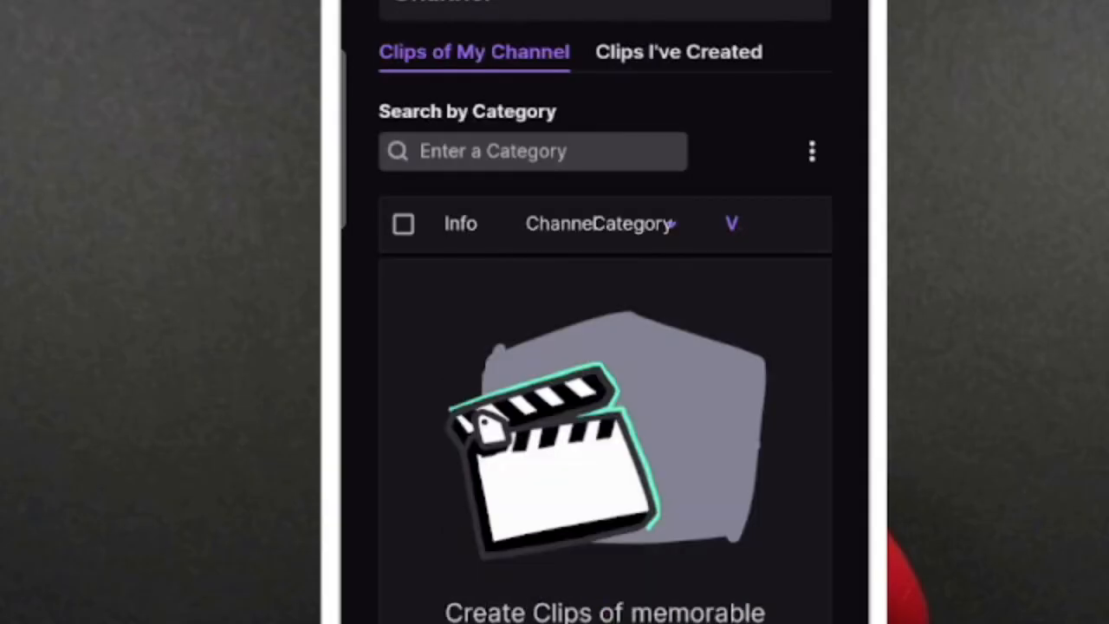
pyautogui.click(677, 51)
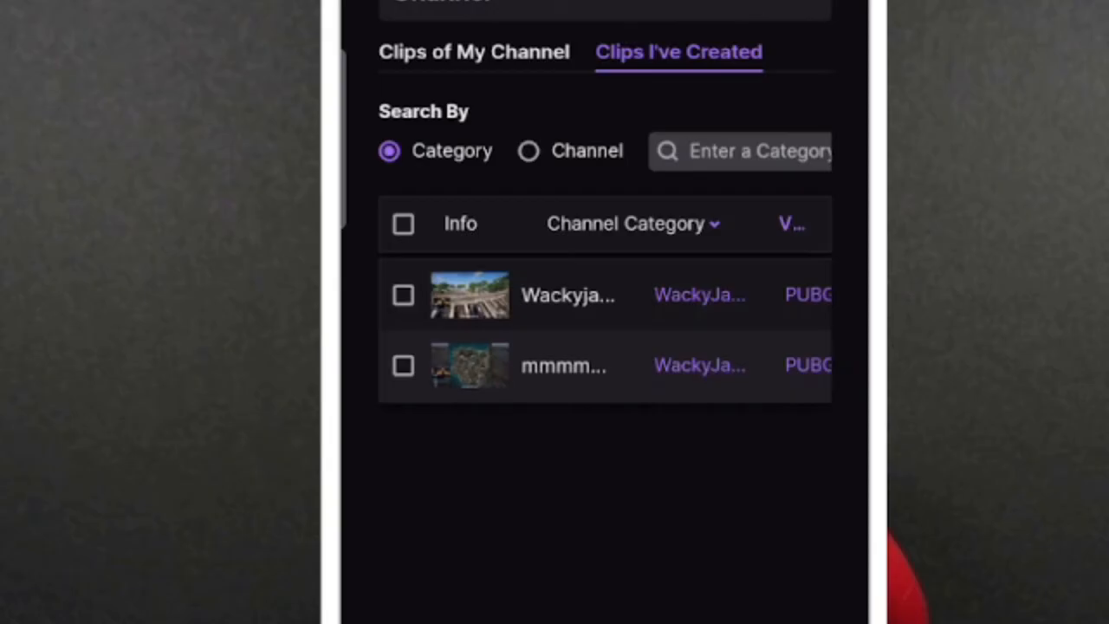
pyautogui.click(474, 51)
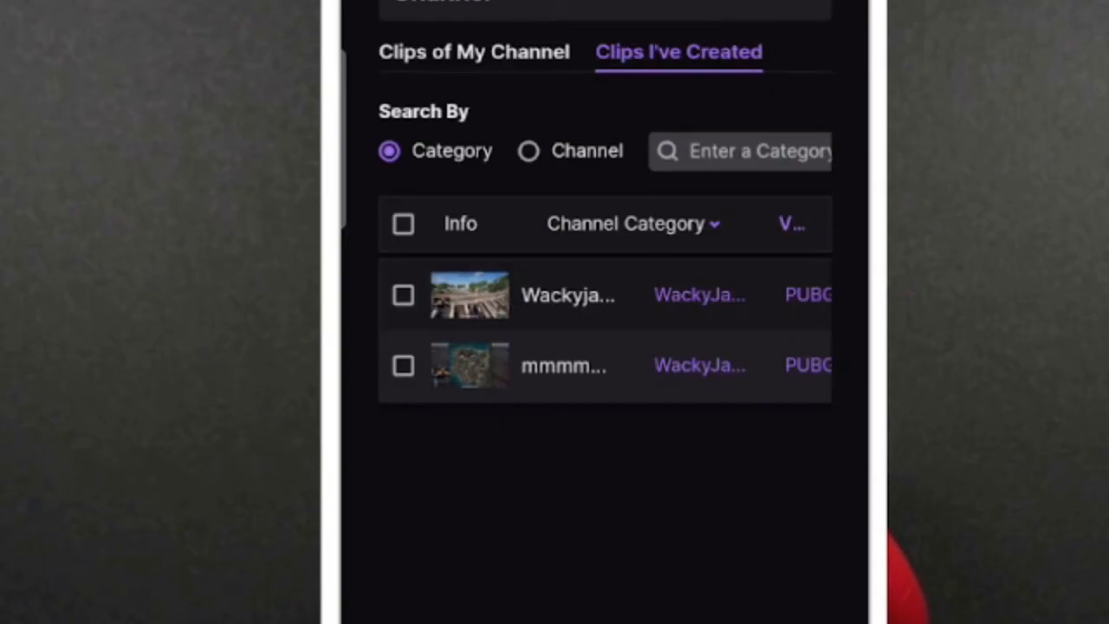
# Delete the 'mmmmmmmm !outplayed' clip, dismiss the success message, and switch to Twitch in Chrome
pyautogui.click(403, 364)
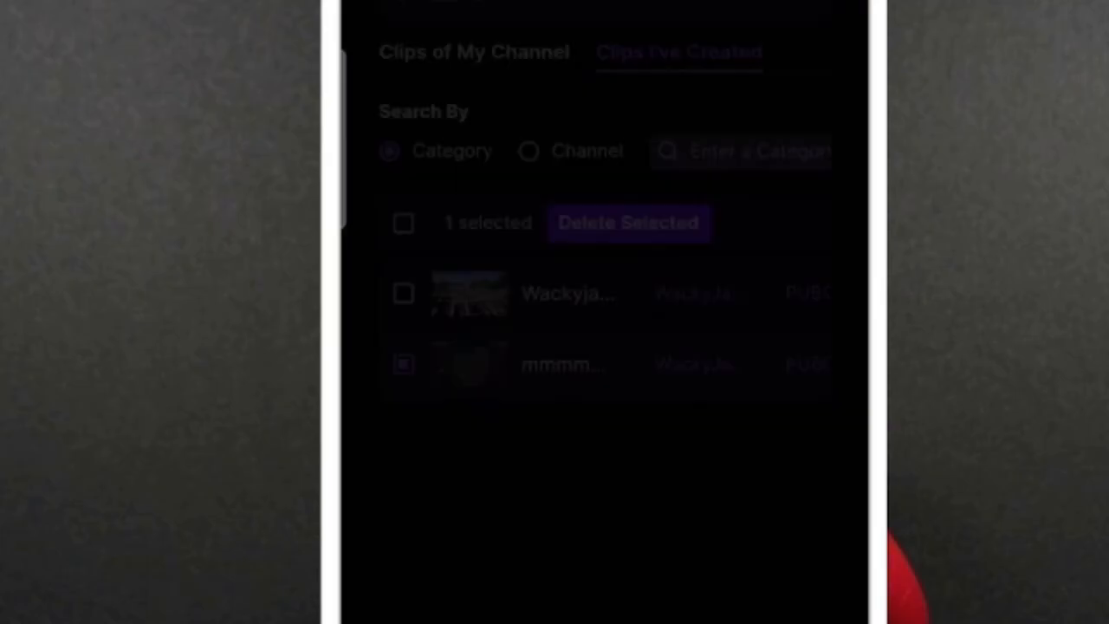
pyautogui.click(628, 223)
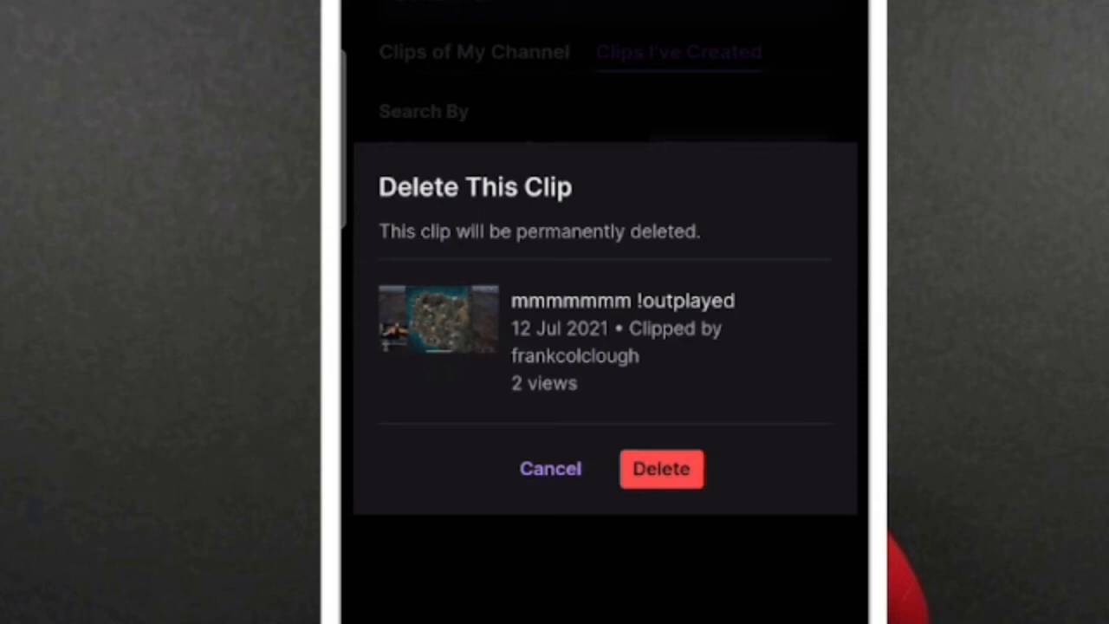
pyautogui.click(662, 469)
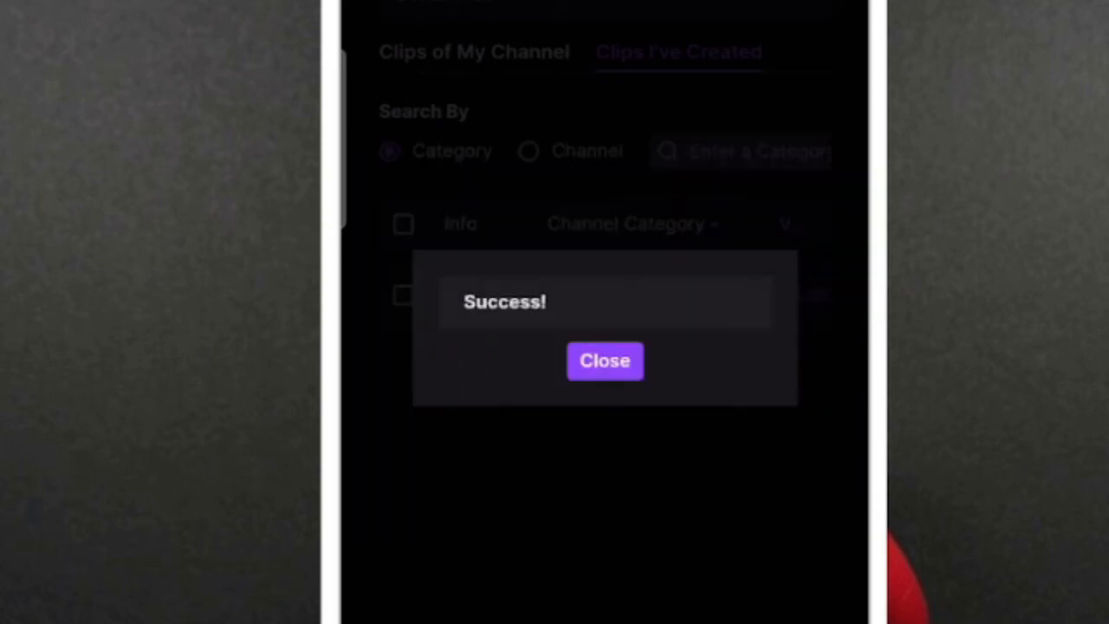
pyautogui.click(604, 361)
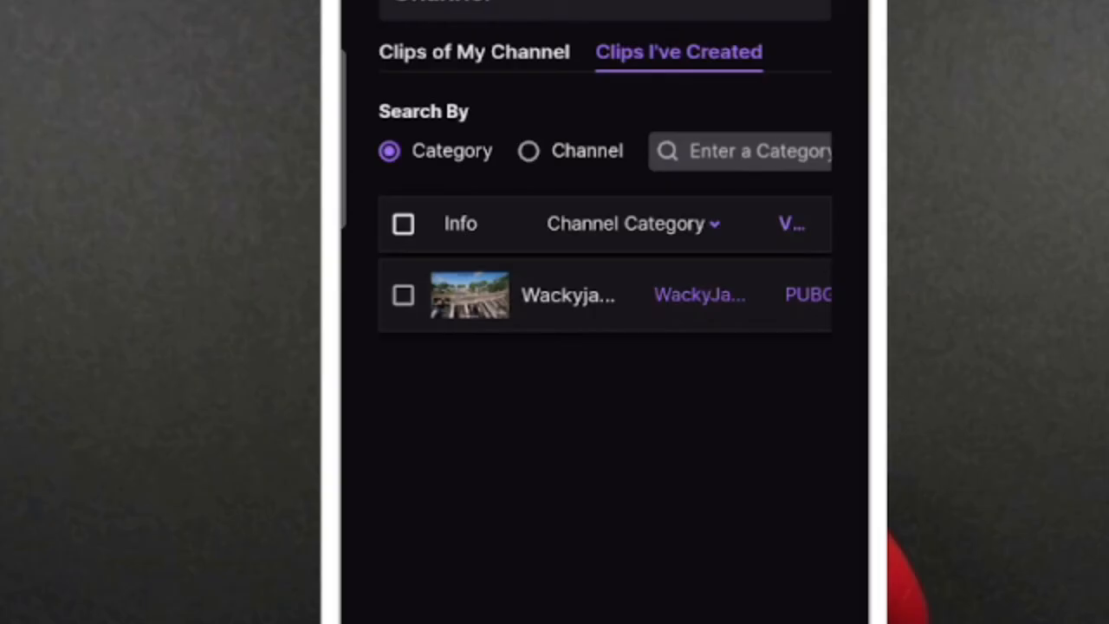
pyautogui.click(403, 295)
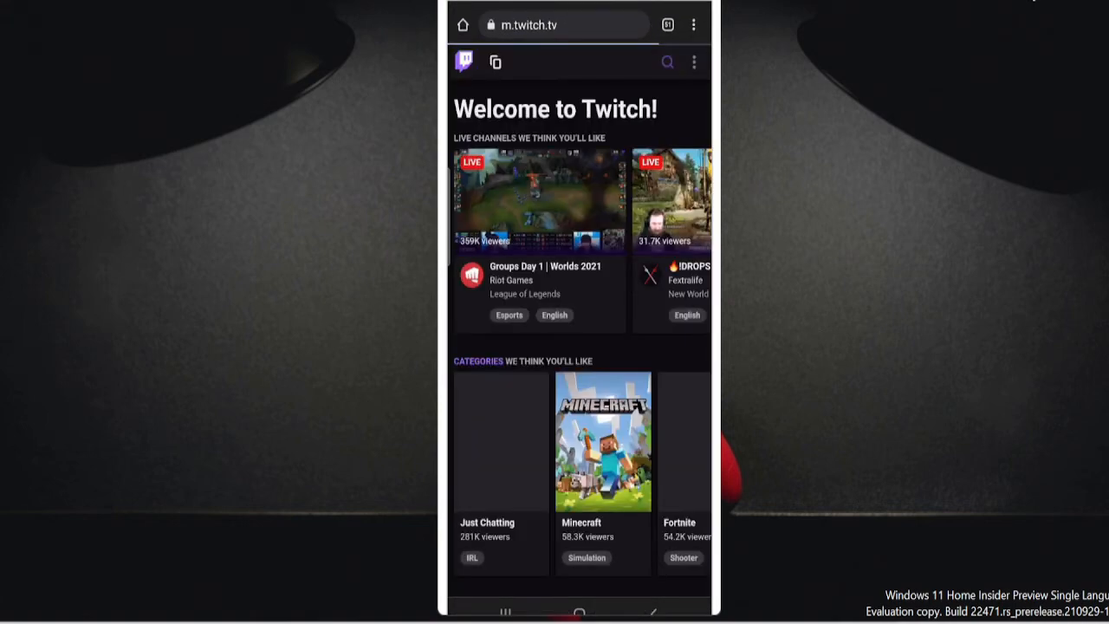
# Load twitch.com's desktop site in Chrome and open the Creator Dashboard from the account menu
pyautogui.click(564, 24)
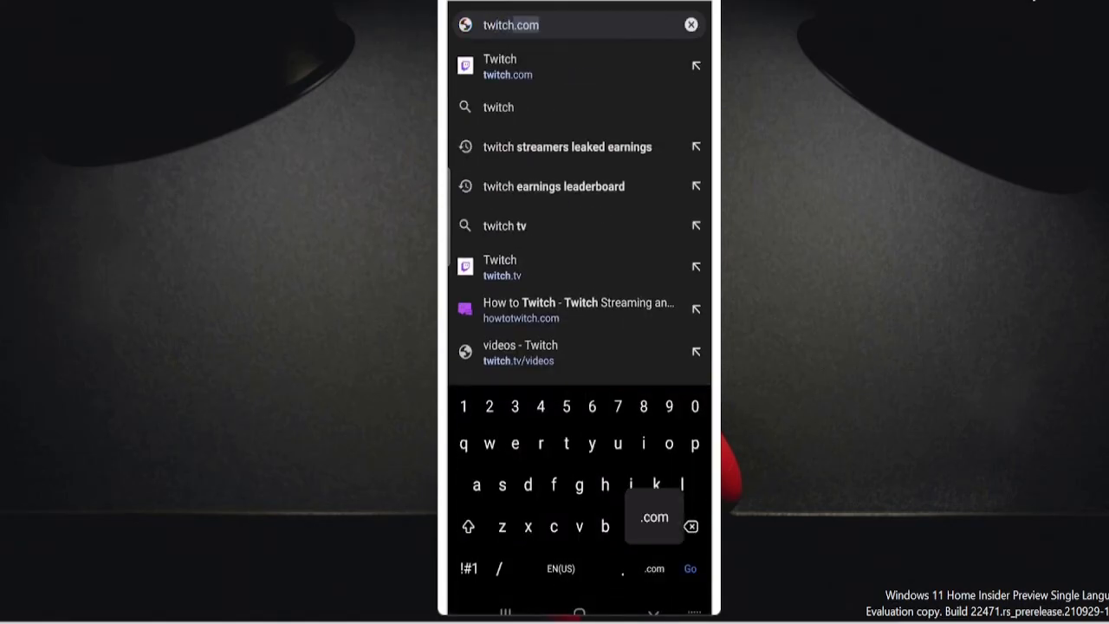
pyautogui.click(578, 67)
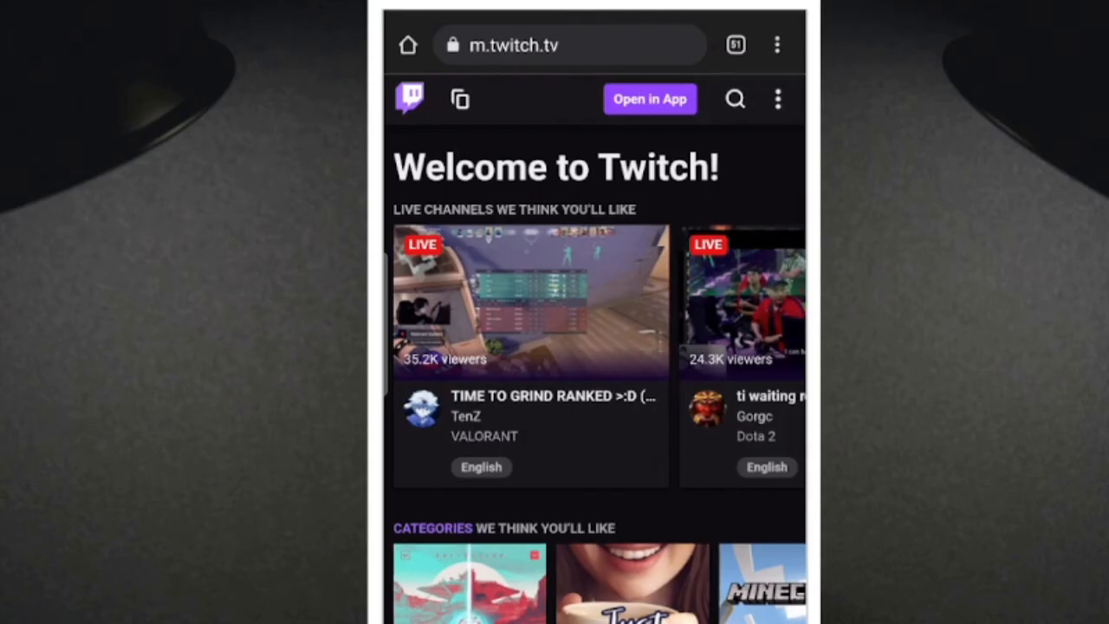
pyautogui.click(778, 99)
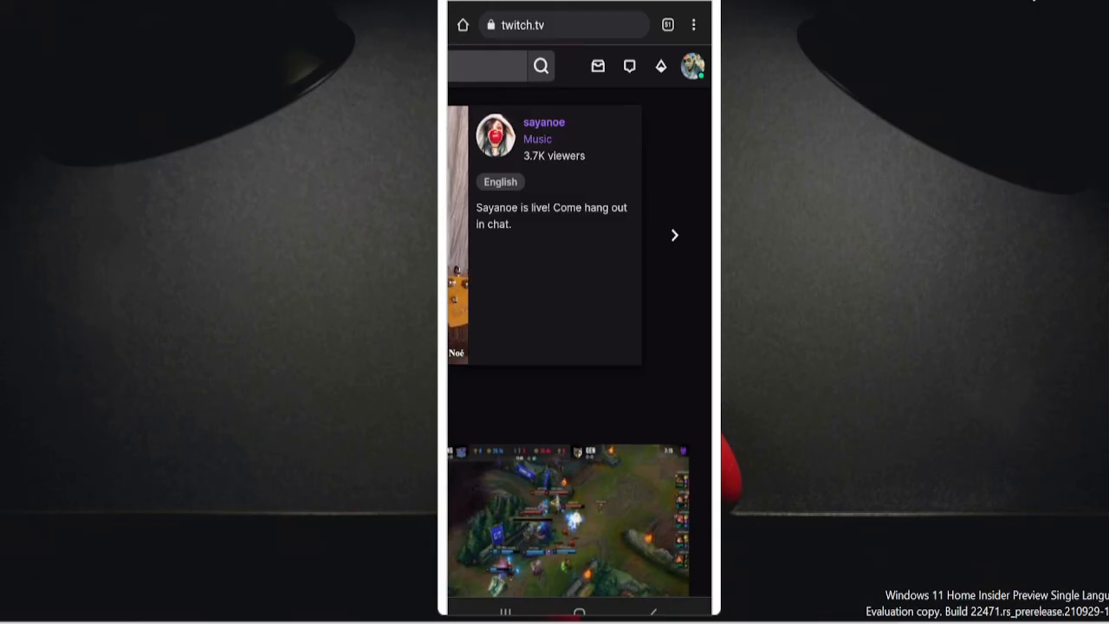
pyautogui.click(692, 66)
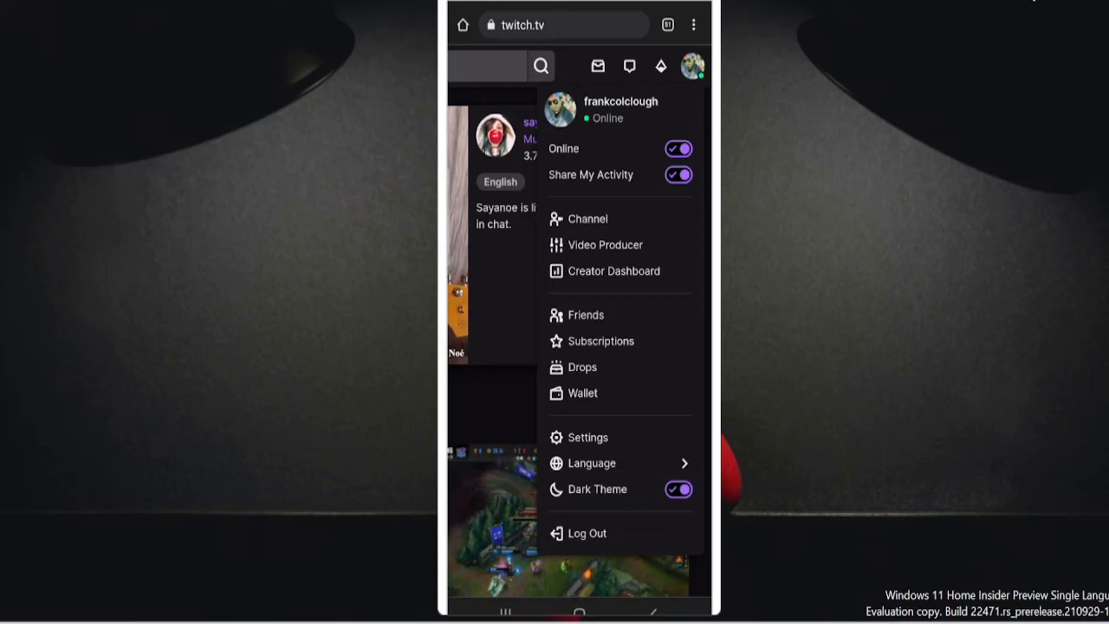
pyautogui.click(614, 270)
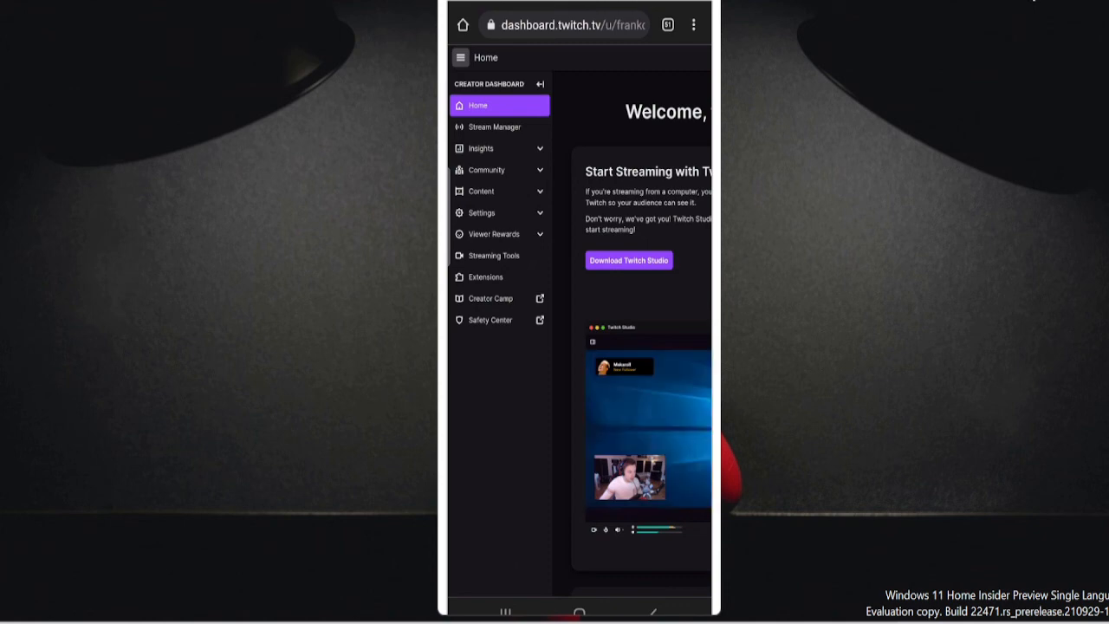
# Go to Content > Clips and tick the one remaining created clip
pyautogui.click(480, 191)
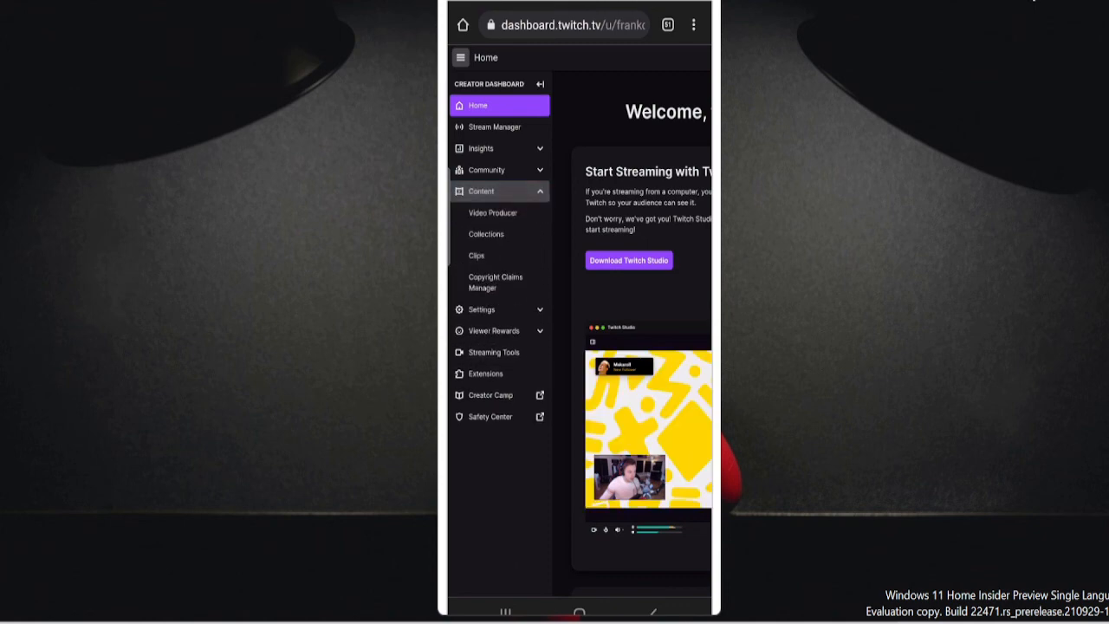
pyautogui.click(476, 255)
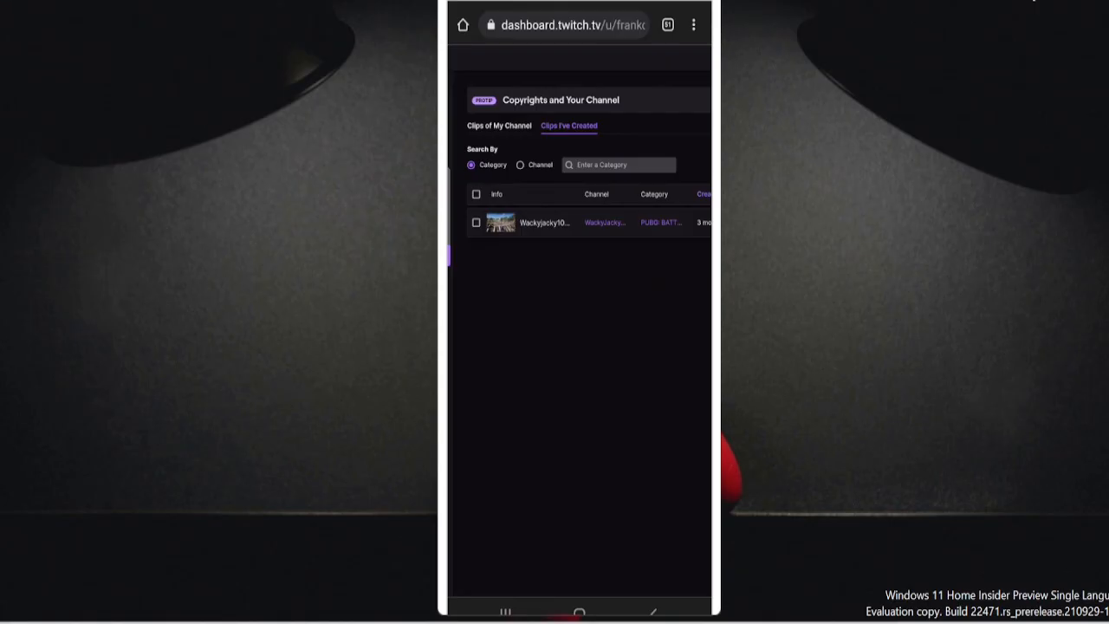
pyautogui.click(475, 222)
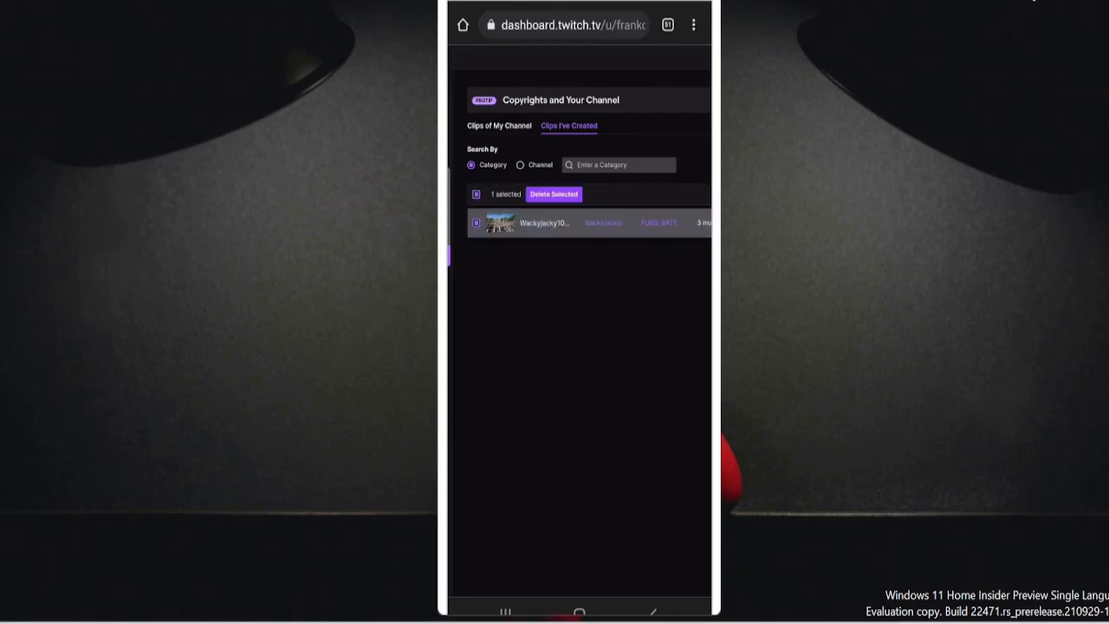